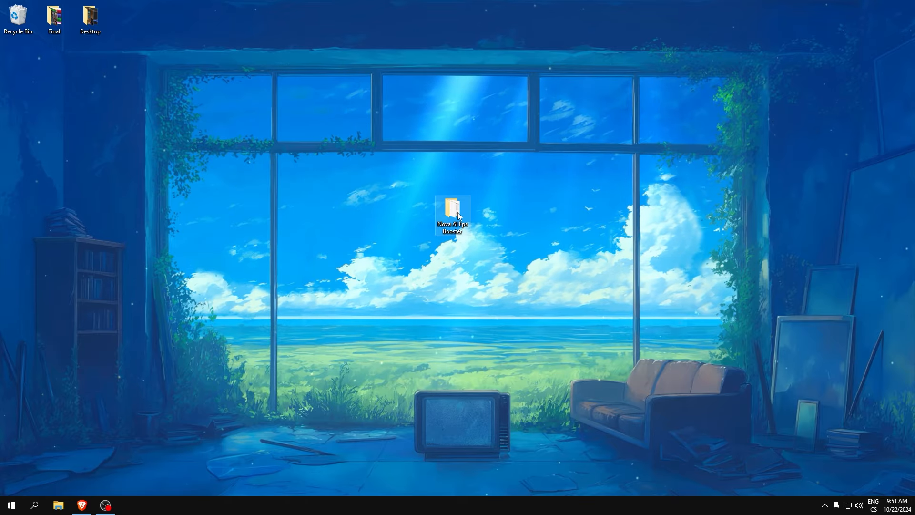
# Open the Nova AI Fps Booster folder from the desktop
pyautogui.doubleClick(452, 211)
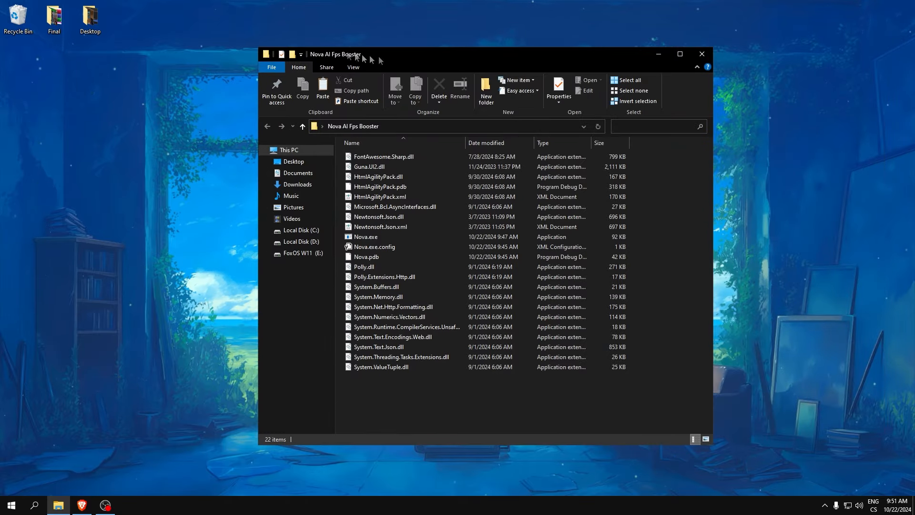
# Launch Nova.exe to bring up the Nova AI FPS Booster window
pyautogui.click(367, 237)
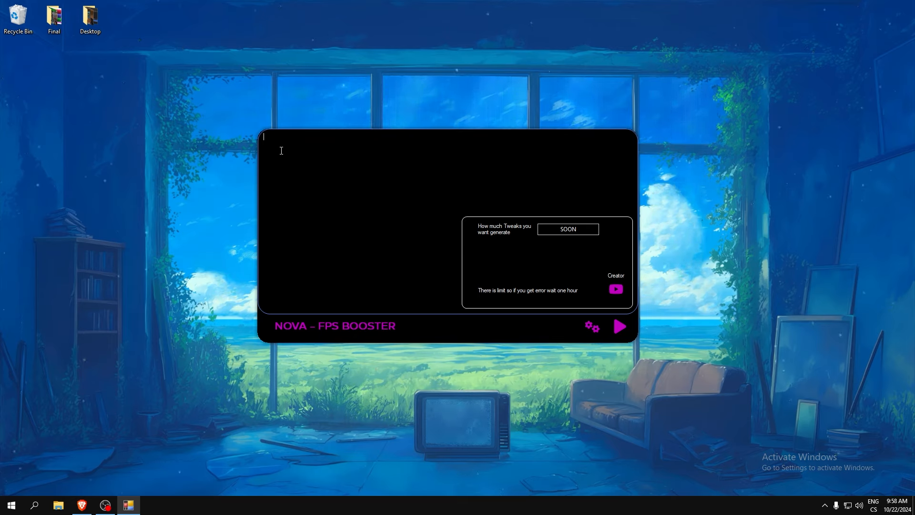
# Enter 'latency' as the booster prompt
pyautogui.write('latency')
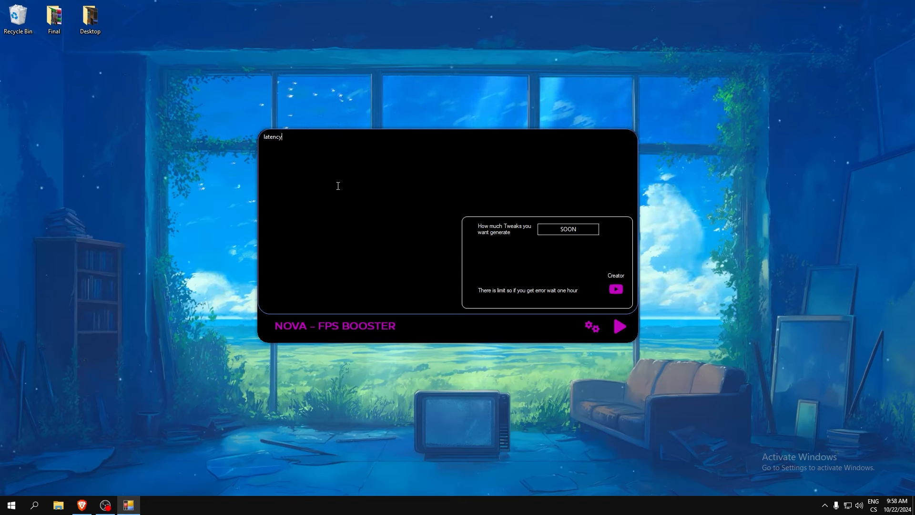
pyautogui.doubleClick(272, 137)
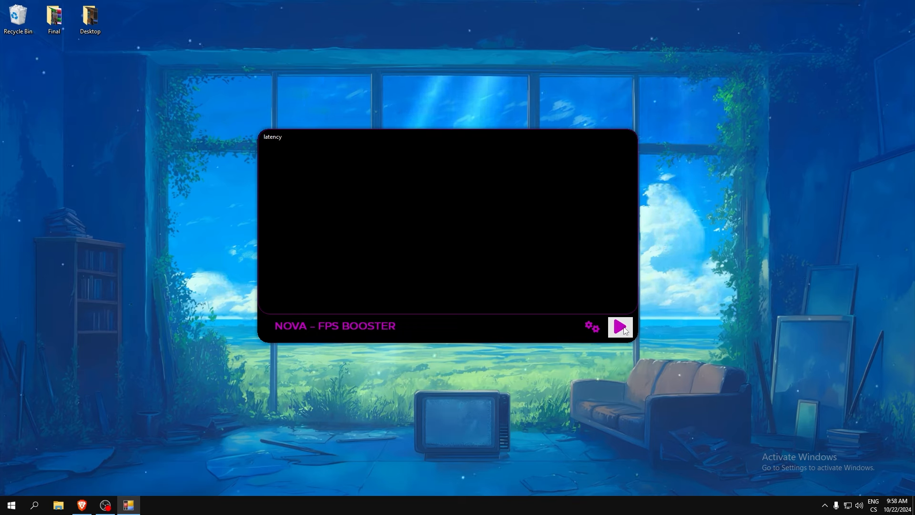
# Generate the latency Reg.exe tweaks and select the whole output
pyautogui.click(620, 327)
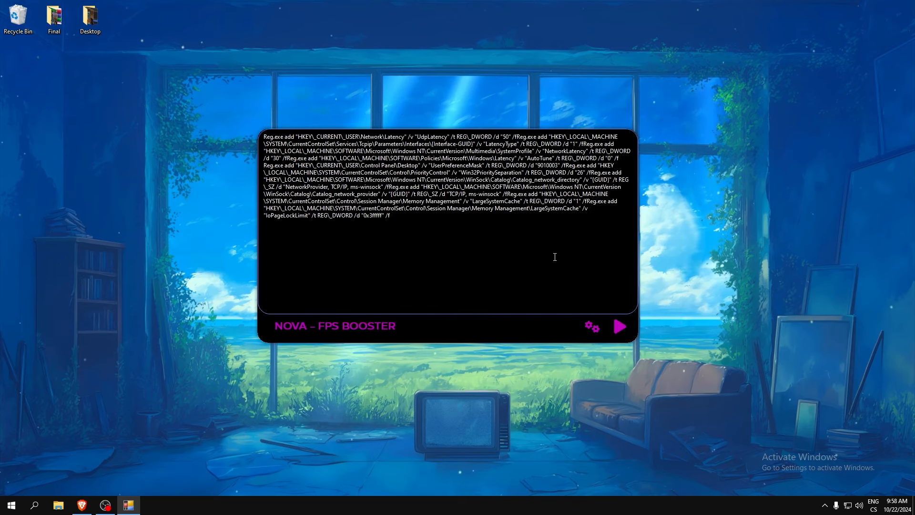
pyautogui.press('ctrl+a')
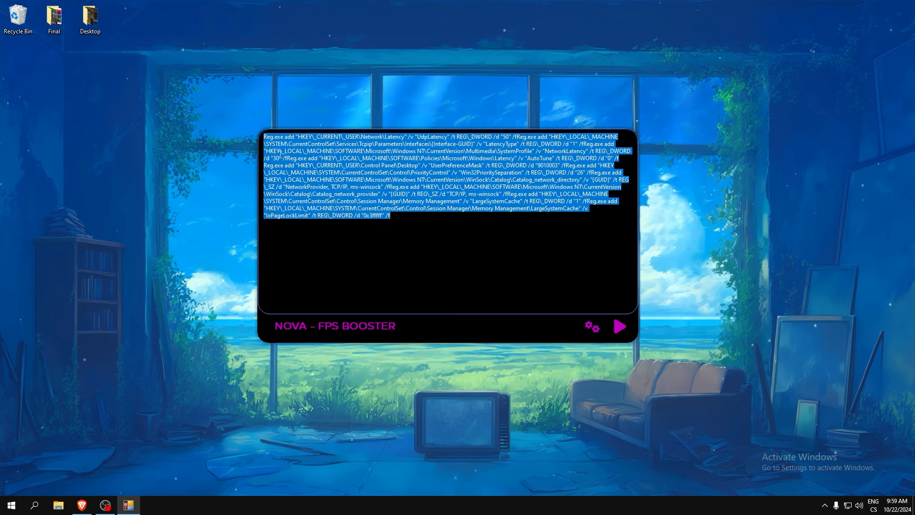
# Create 'nova fps booster.bat' on the desktop and open it in Notepad
pyautogui.rightClick(207, 86)
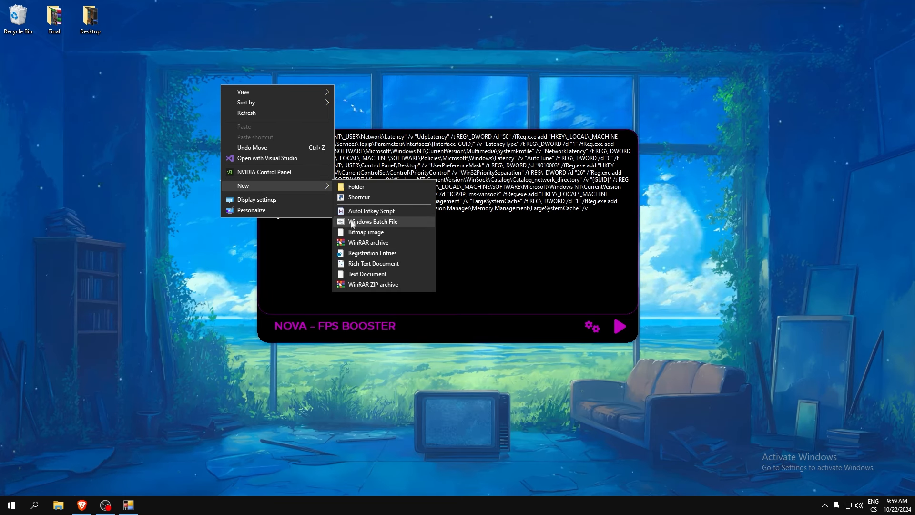
pyautogui.click(367, 274)
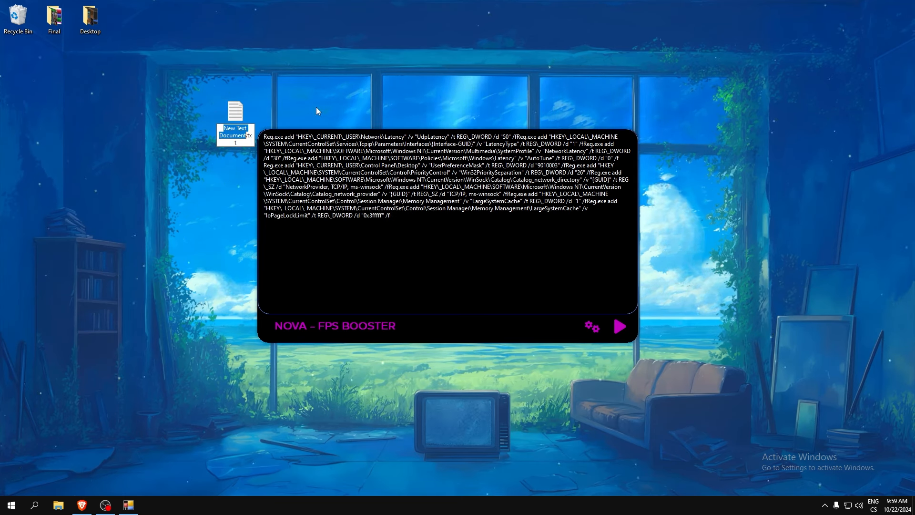
pyautogui.write('nova fps booster.txt')
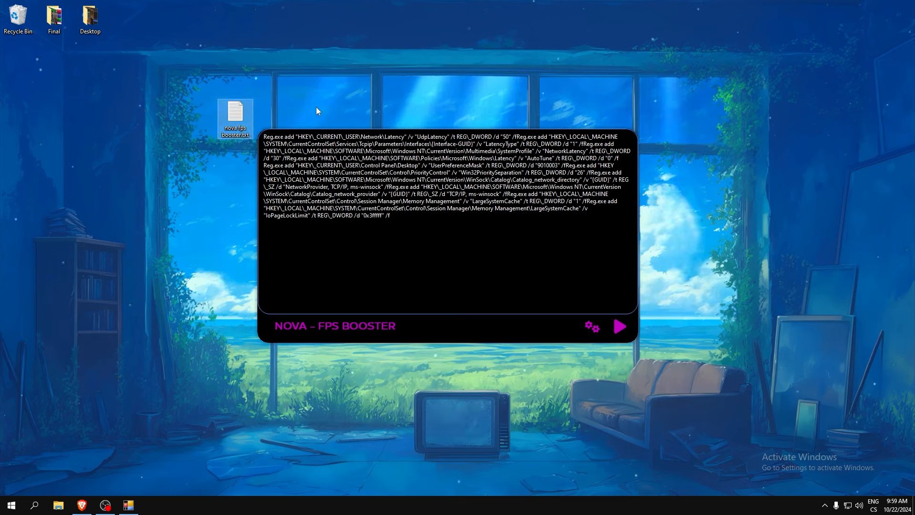
pyautogui.click(235, 114)
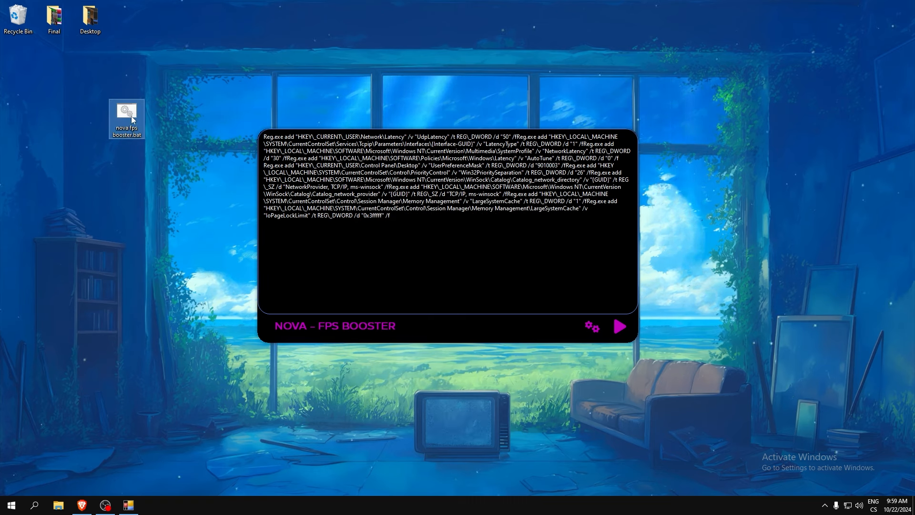
pyautogui.doubleClick(126, 120)
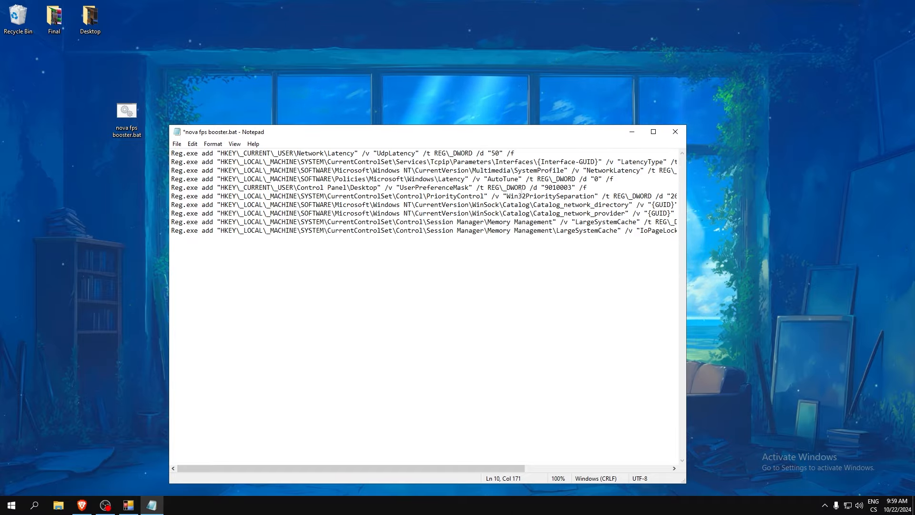
# Delete the Interface-GUID placeholder lines, leaving seven Reg.exe commands
pyautogui.hscroll(3)
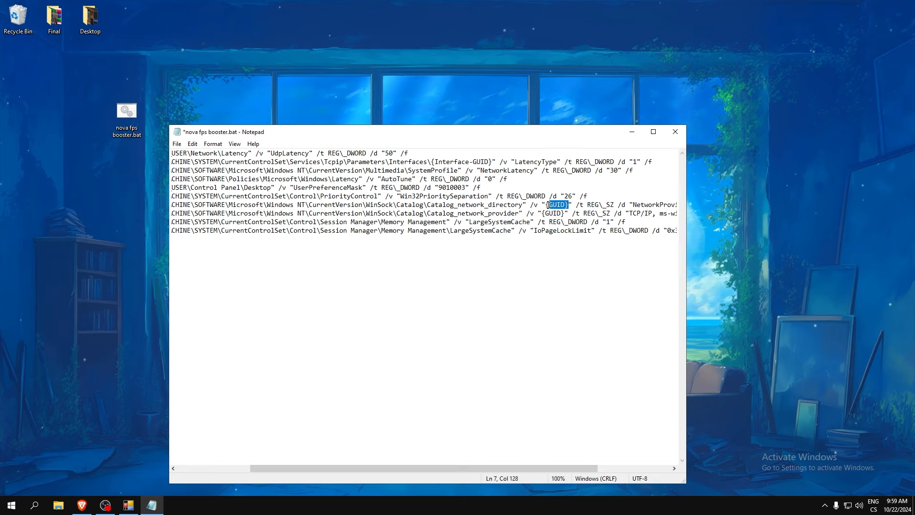
pyautogui.hscroll(3)
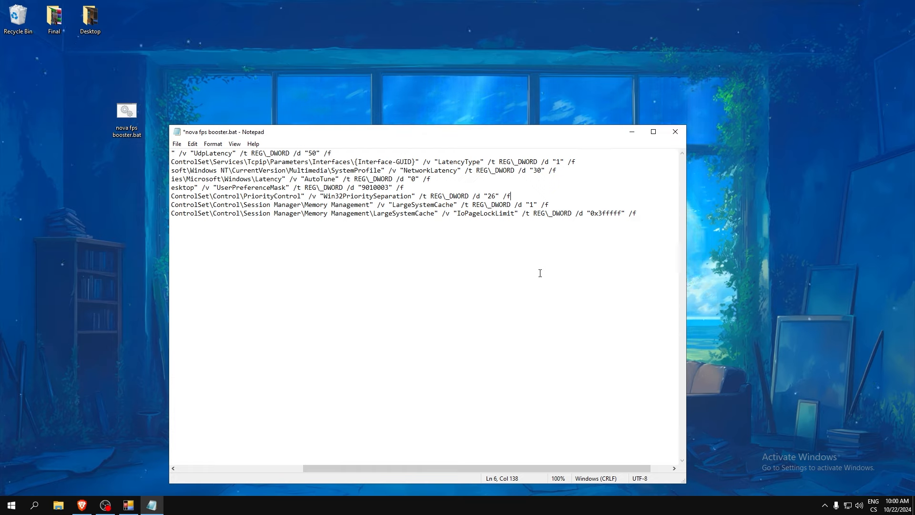
pyautogui.tripleClick(374, 162)
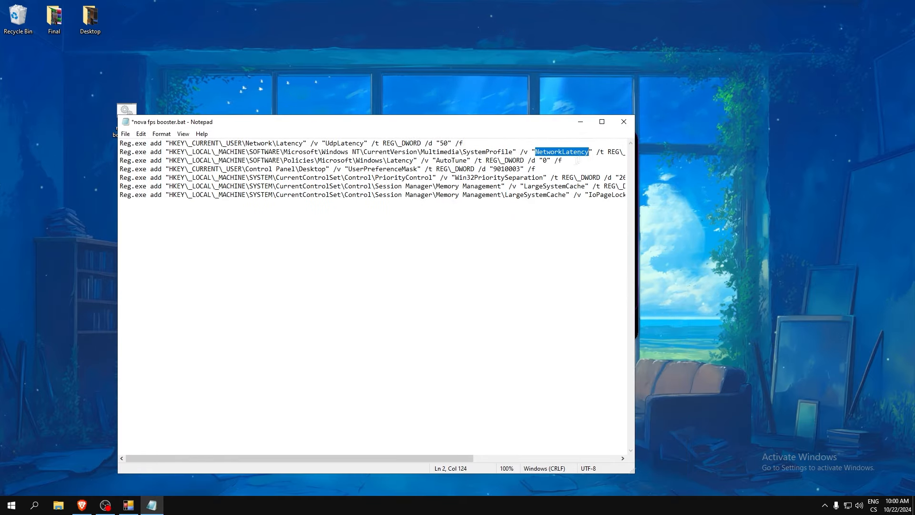
pyautogui.click(306, 160)
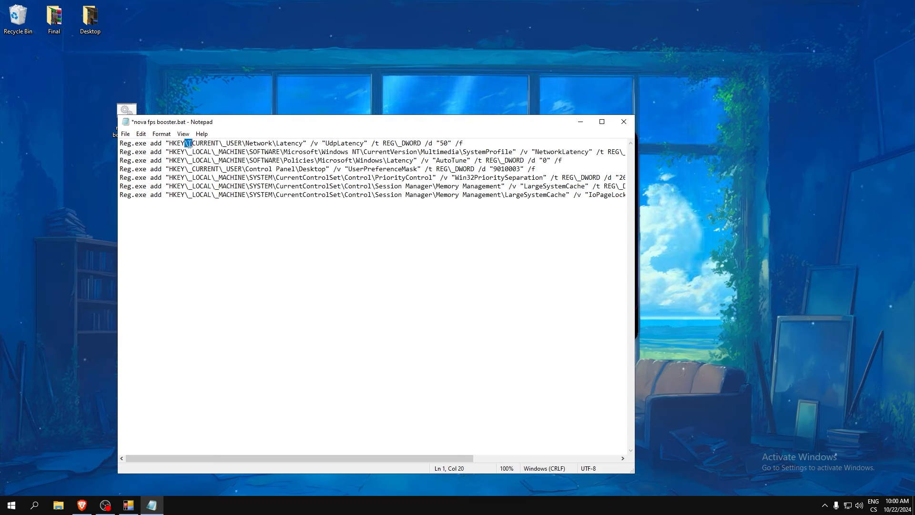
# Replace all '\_' with '_' in the batch file
pyautogui.press('Ctrl+h')
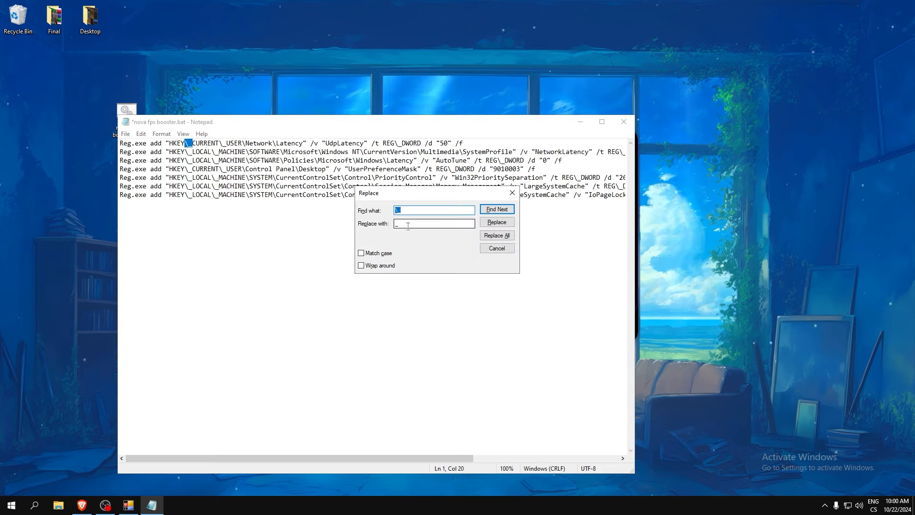
pyautogui.click(433, 224)
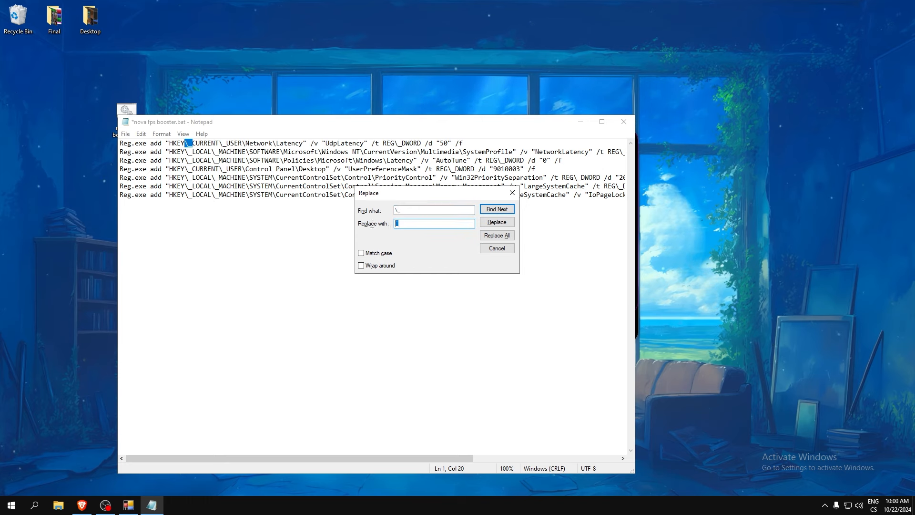
pyautogui.click(497, 234)
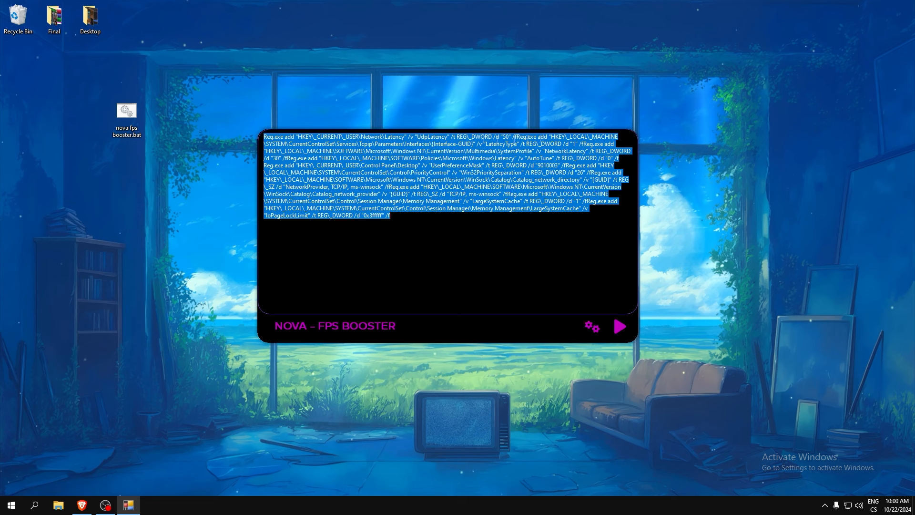
# Run the batch so all seven registry commands succeed, then close the console
pyautogui.click(620, 326)
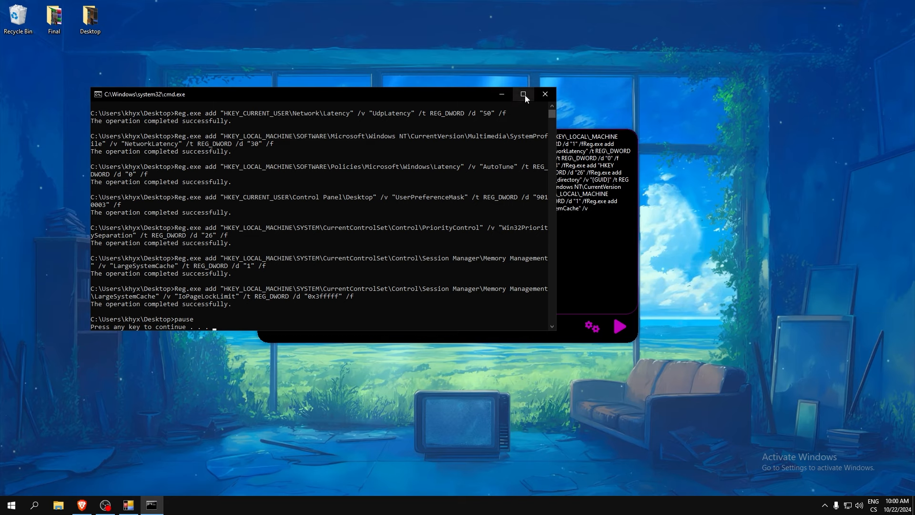
pyautogui.click(523, 94)
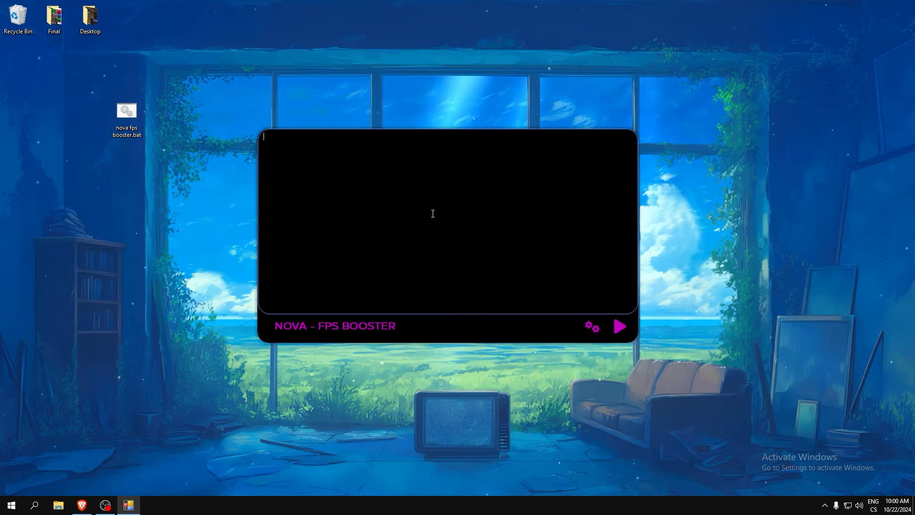
pyautogui.write('fps boost')
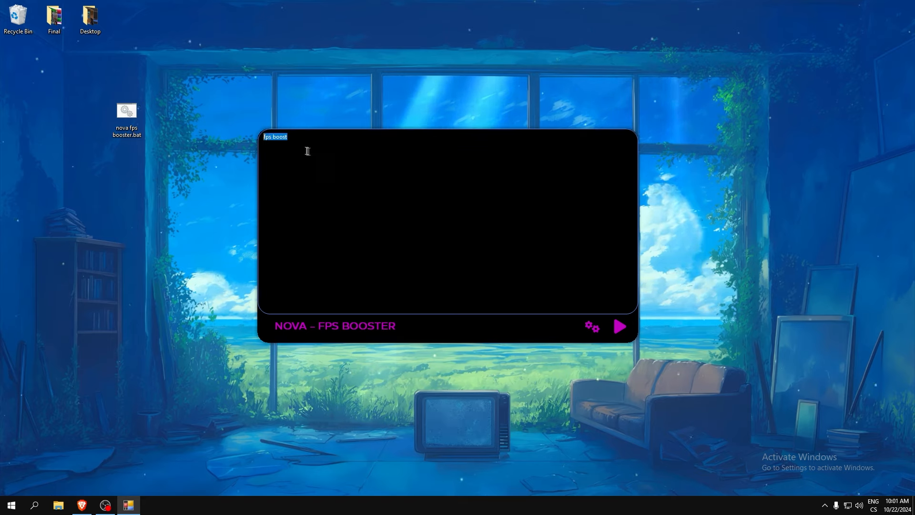
pyautogui.click(280, 137)
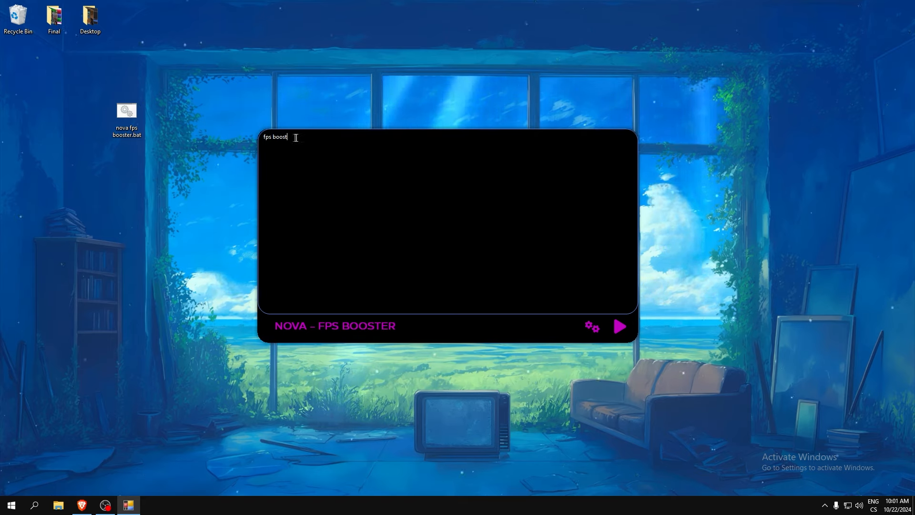
pyautogui.moveTo(425, 141)
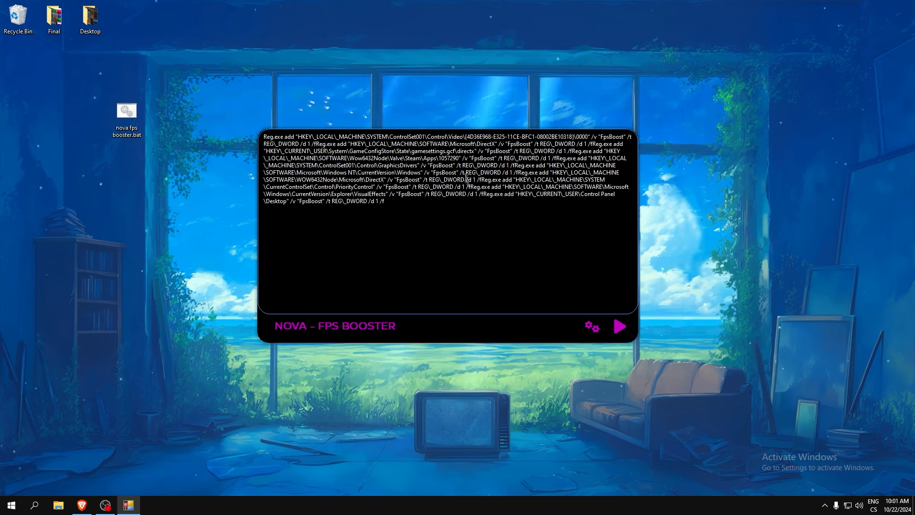
pyautogui.doubleClick(440, 165)
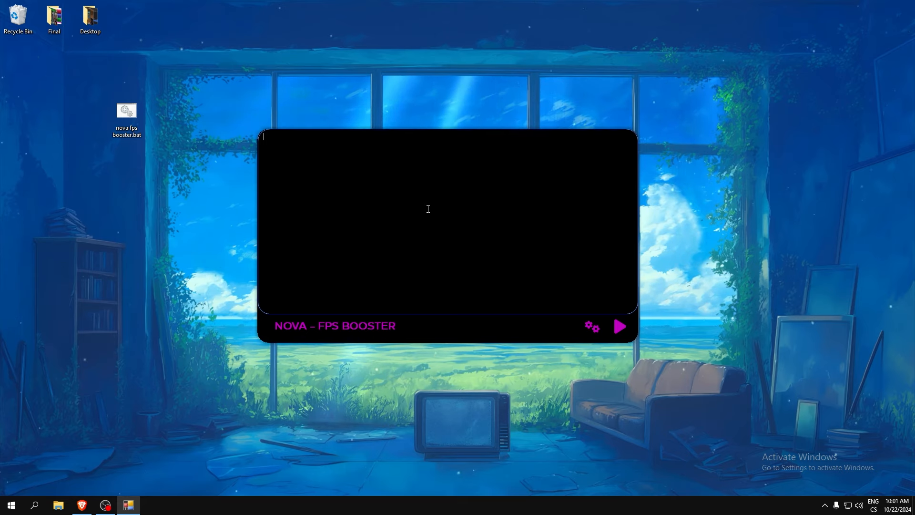
# Enter 'high performance mode' and generate its Reg.exe tweaks
pyautogui.write('high performance')
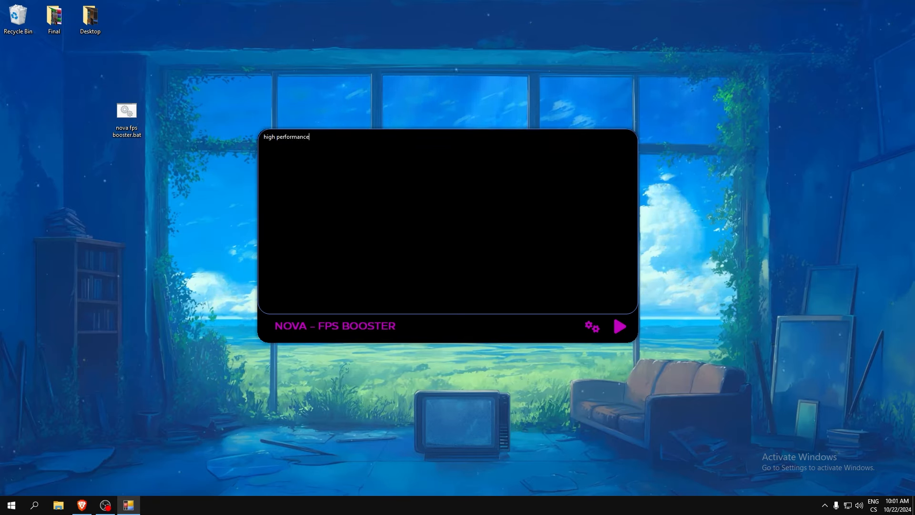
pyautogui.write('mode')
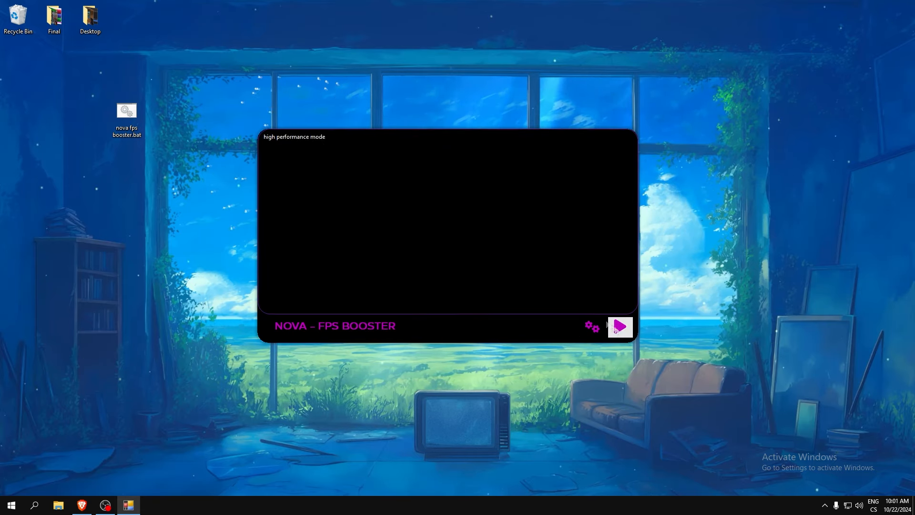
pyautogui.click(620, 326)
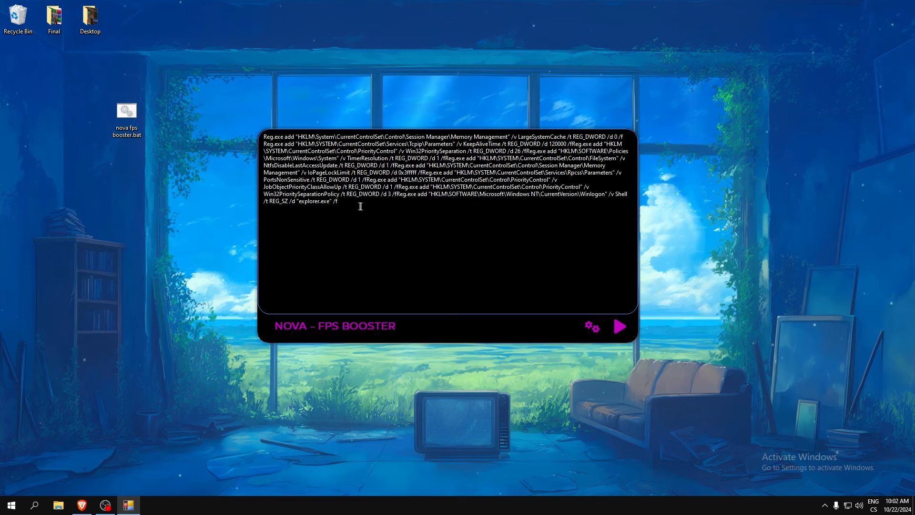
# Edit nova fps booster.bat in Notepad, now holding ten high-performance commands
pyautogui.rightClick(126, 117)
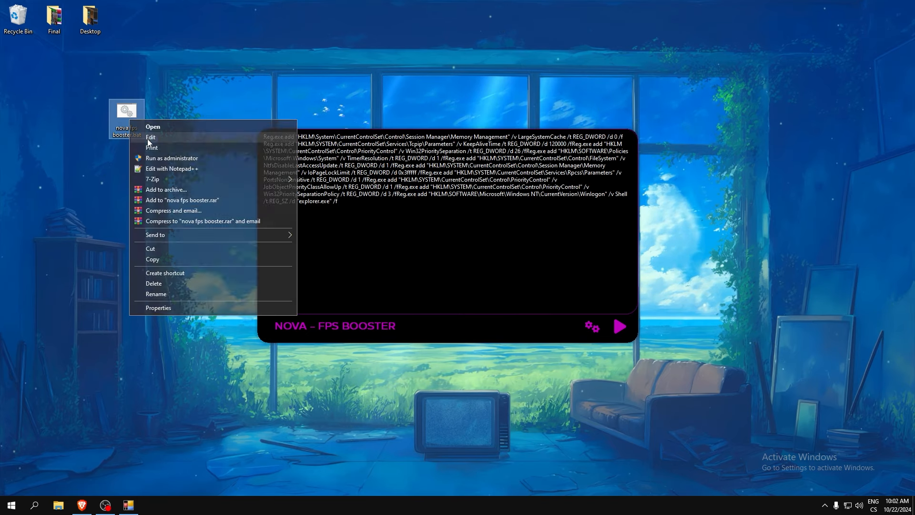
pyautogui.click(151, 137)
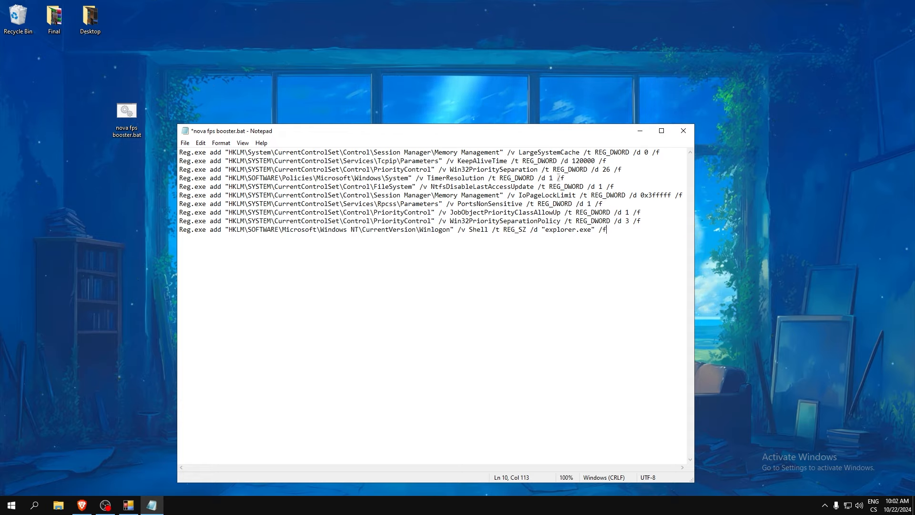
pyautogui.doubleClick(484, 169)
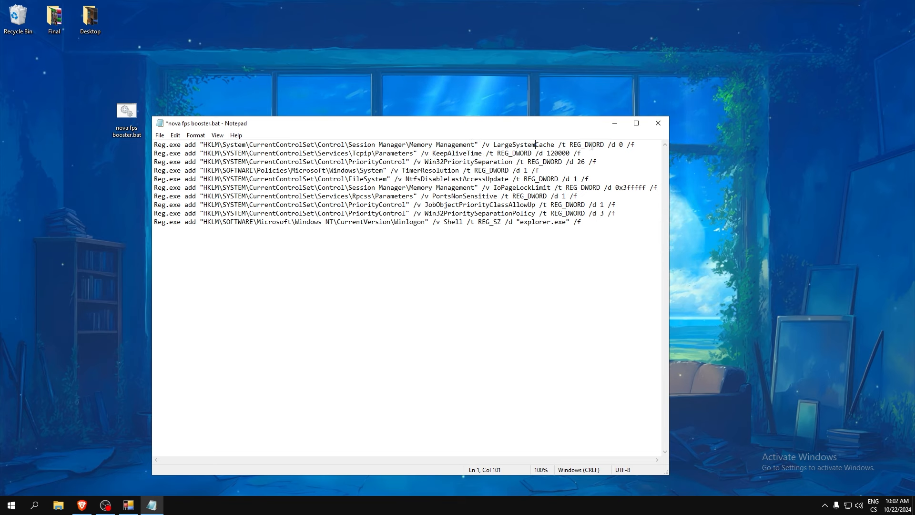
# Keep the batch file open with the memory-management commands and set up replacing \_ with _
pyautogui.click(658, 122)
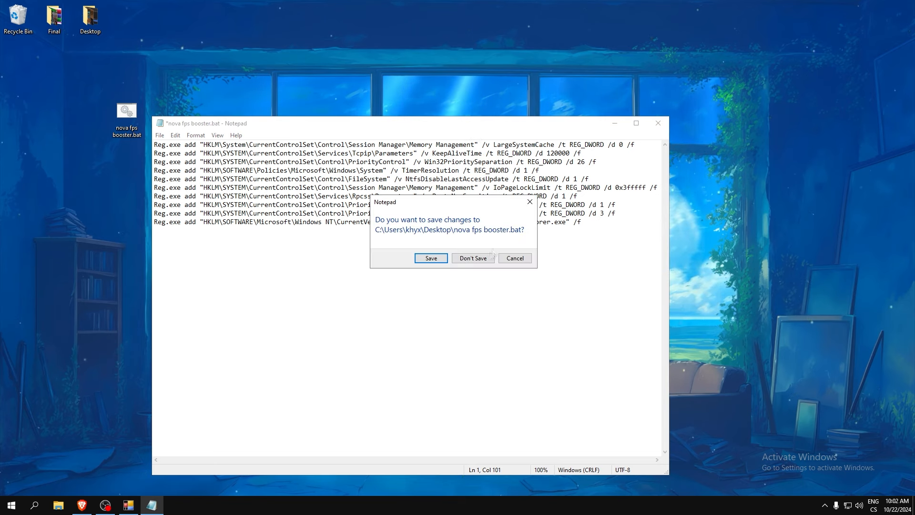
pyautogui.click(473, 257)
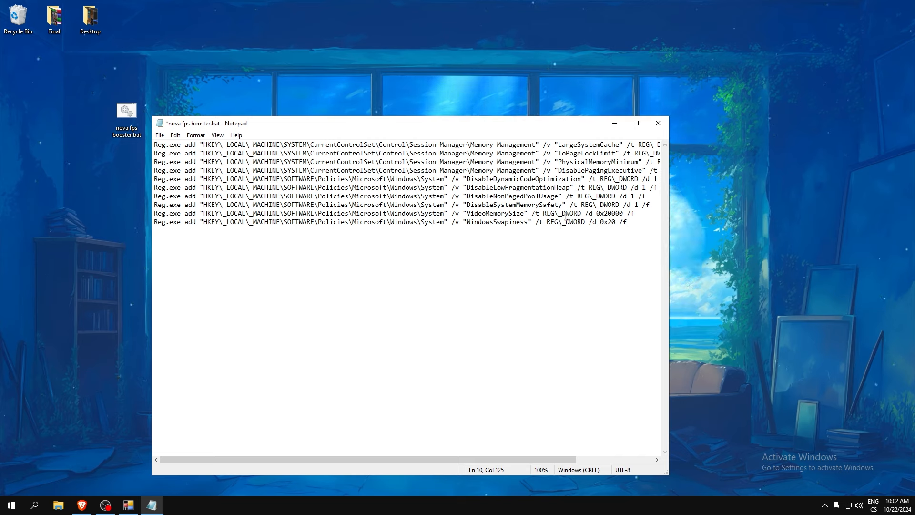
pyautogui.press('Ctrl+h')
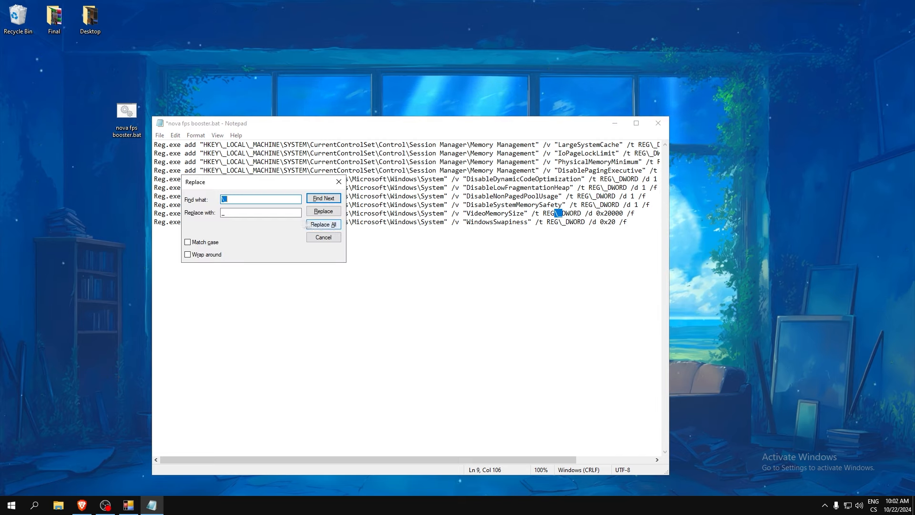